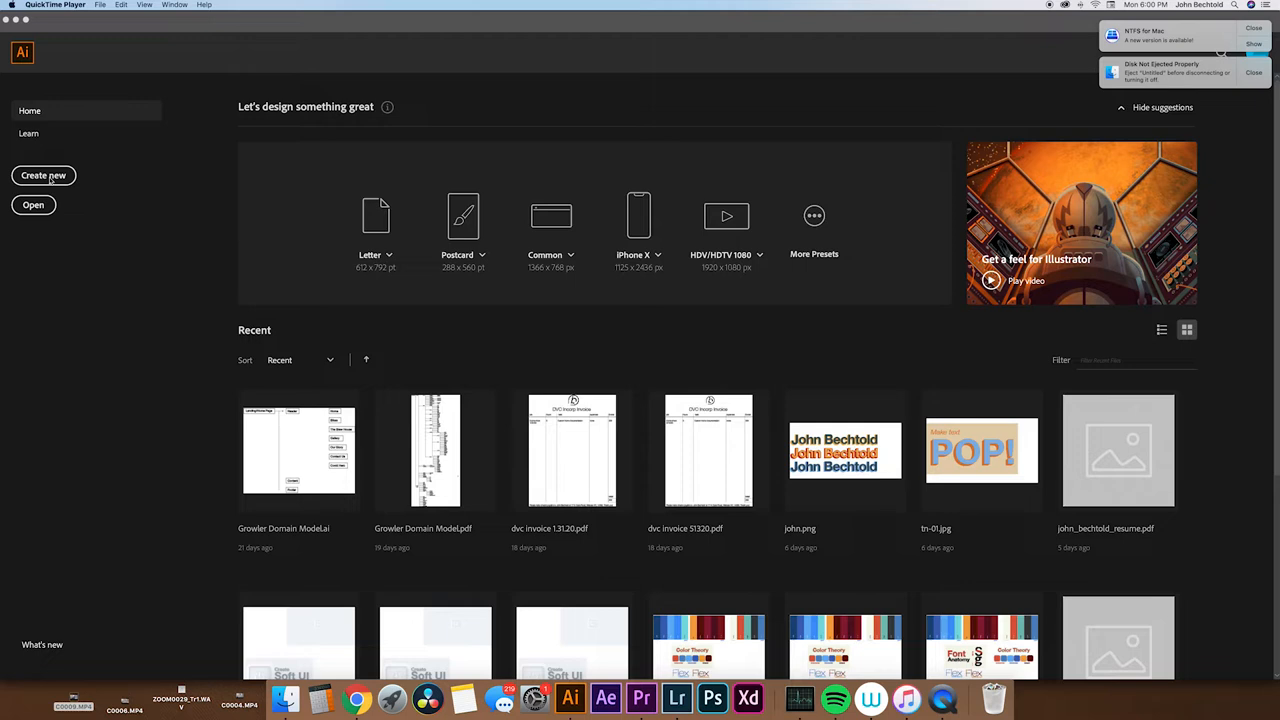
Step: Begin creating a new document from the start screen
click(44, 176)
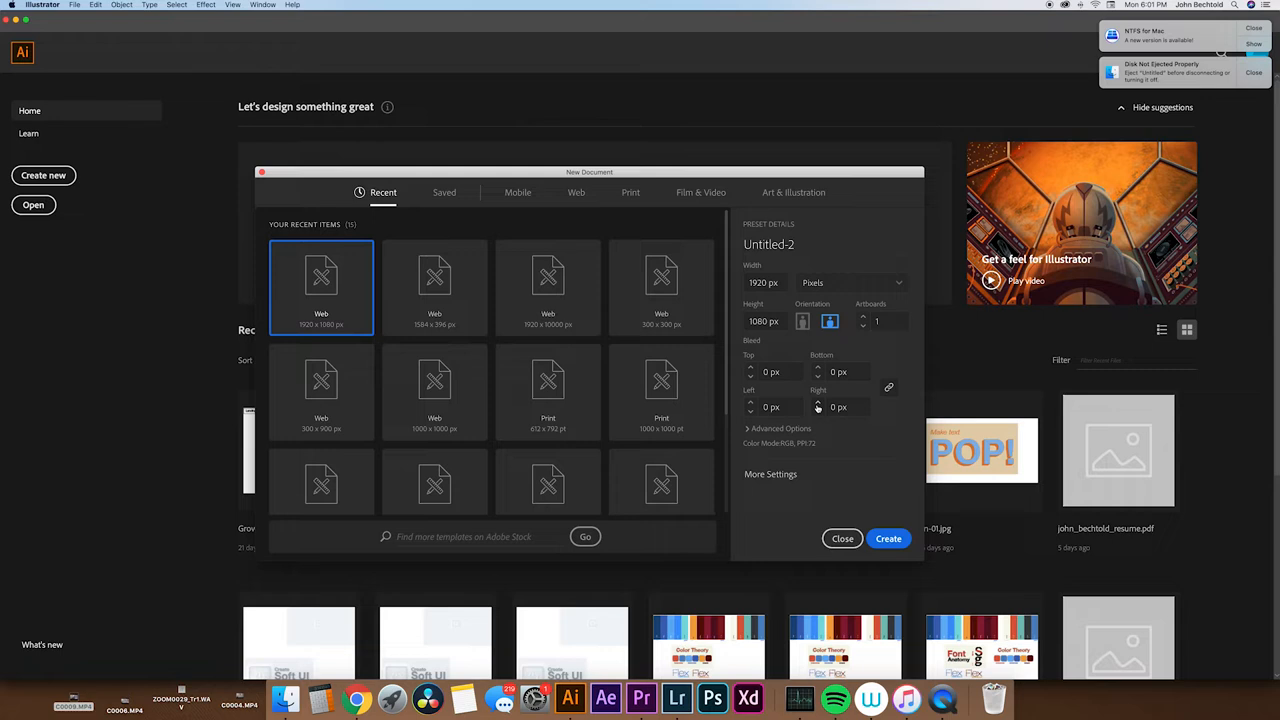
Step: Create the blank 1920 × 1080 px document Untitled-2
click(888, 538)
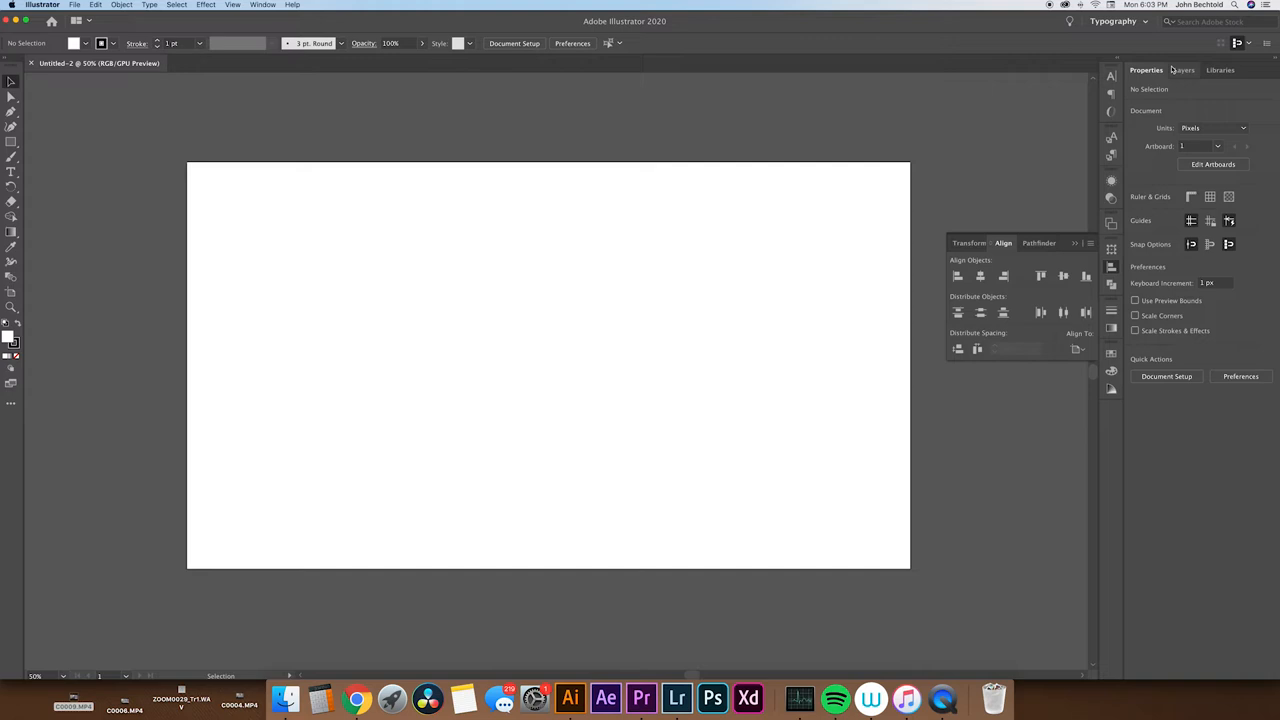
Step: Show the Layers panel with Layer 1 and briefly browse the Help menu
click(1184, 70)
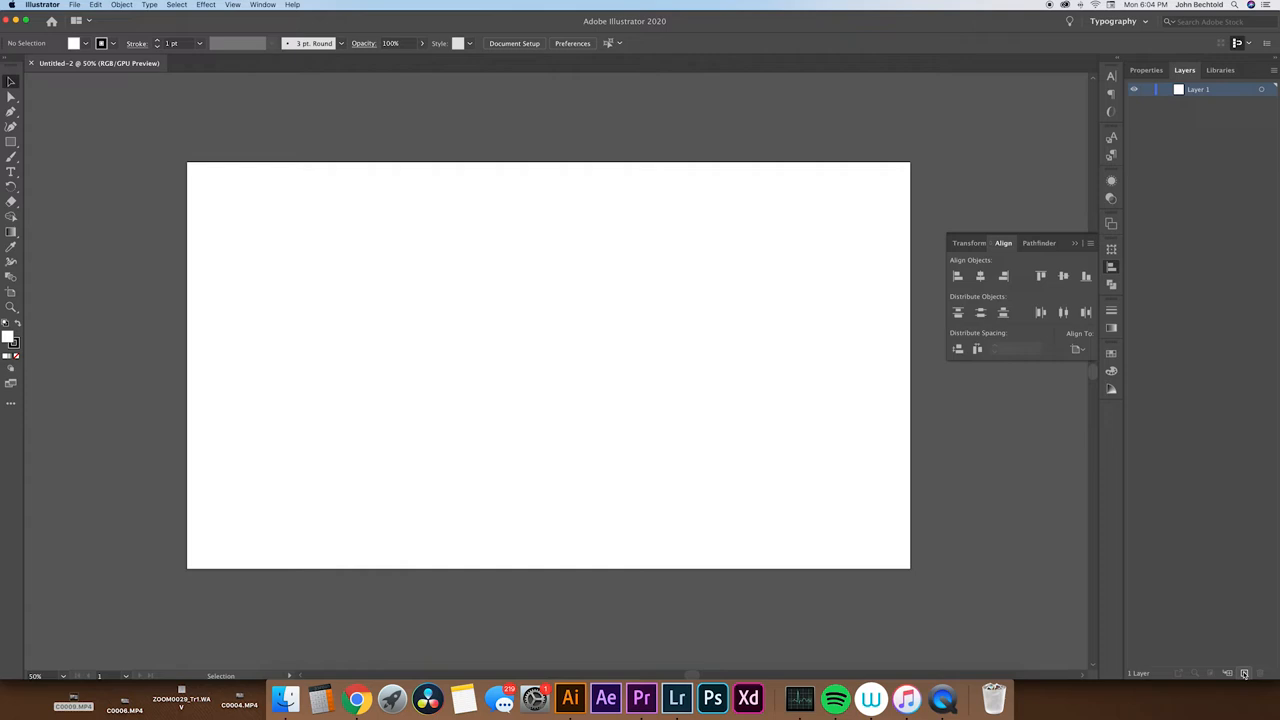
click(1244, 672)
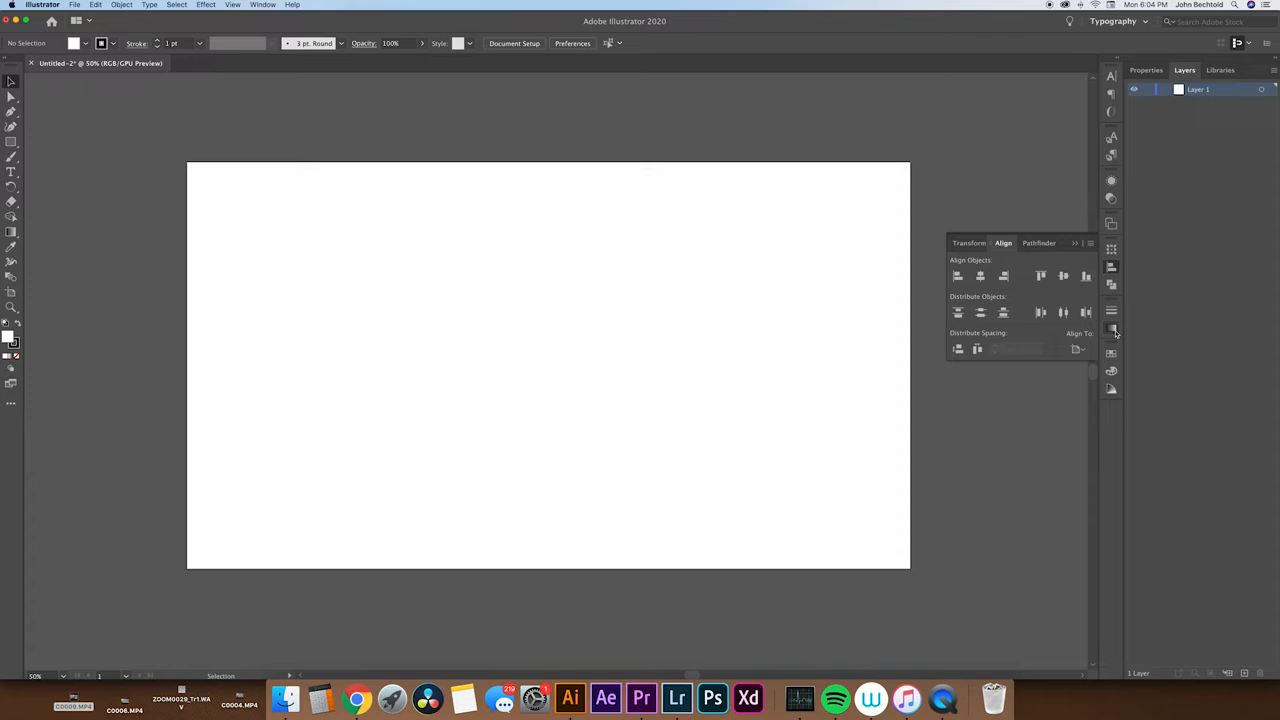
click(292, 4)
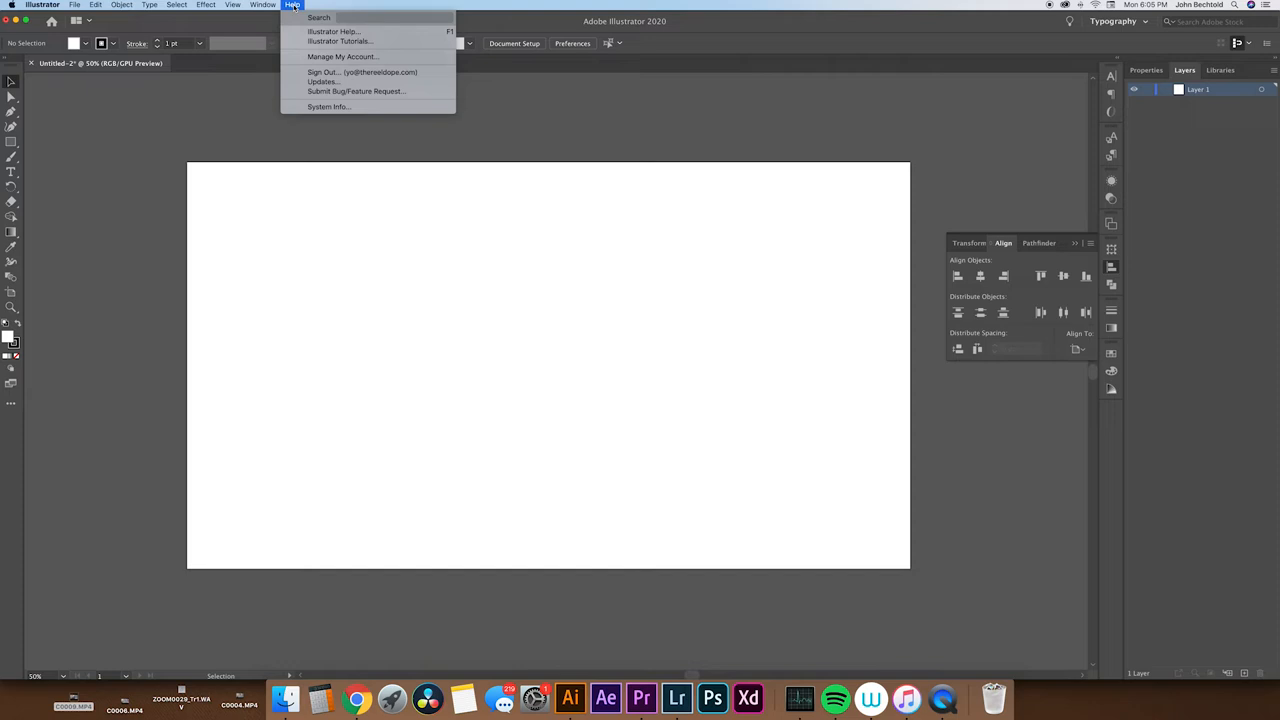
mouse_move(1092, 418)
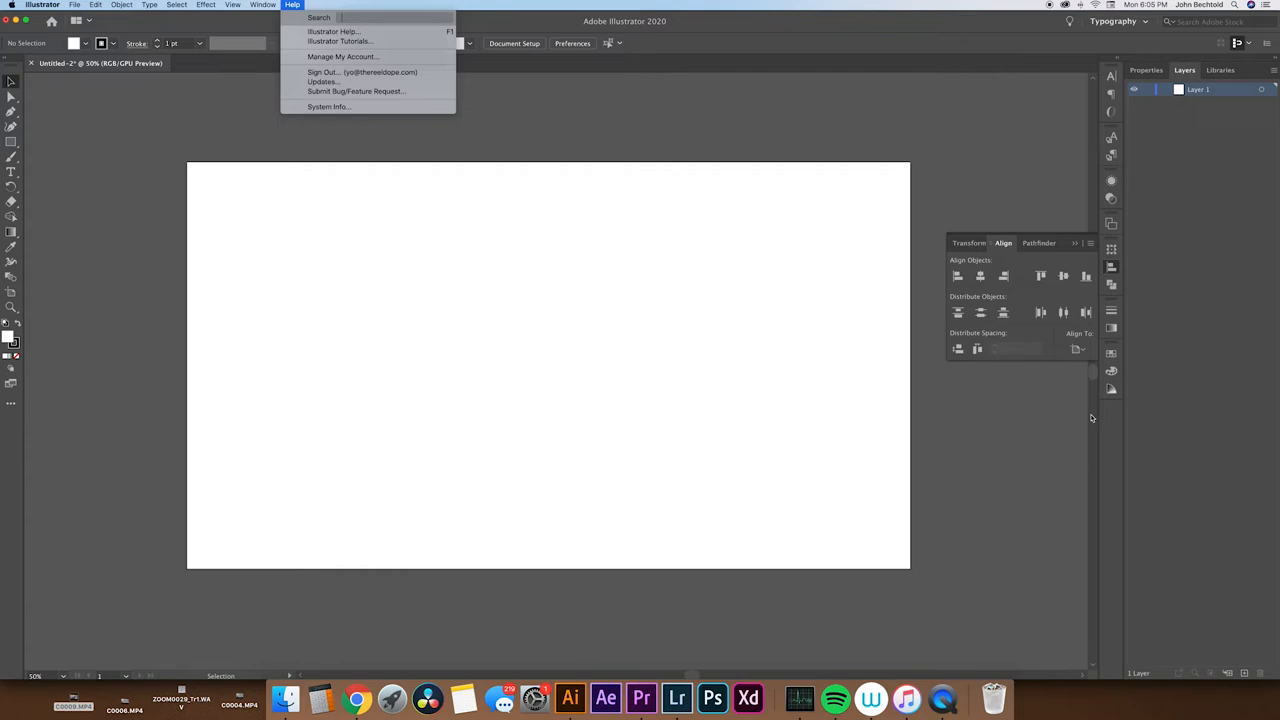
click(292, 4)
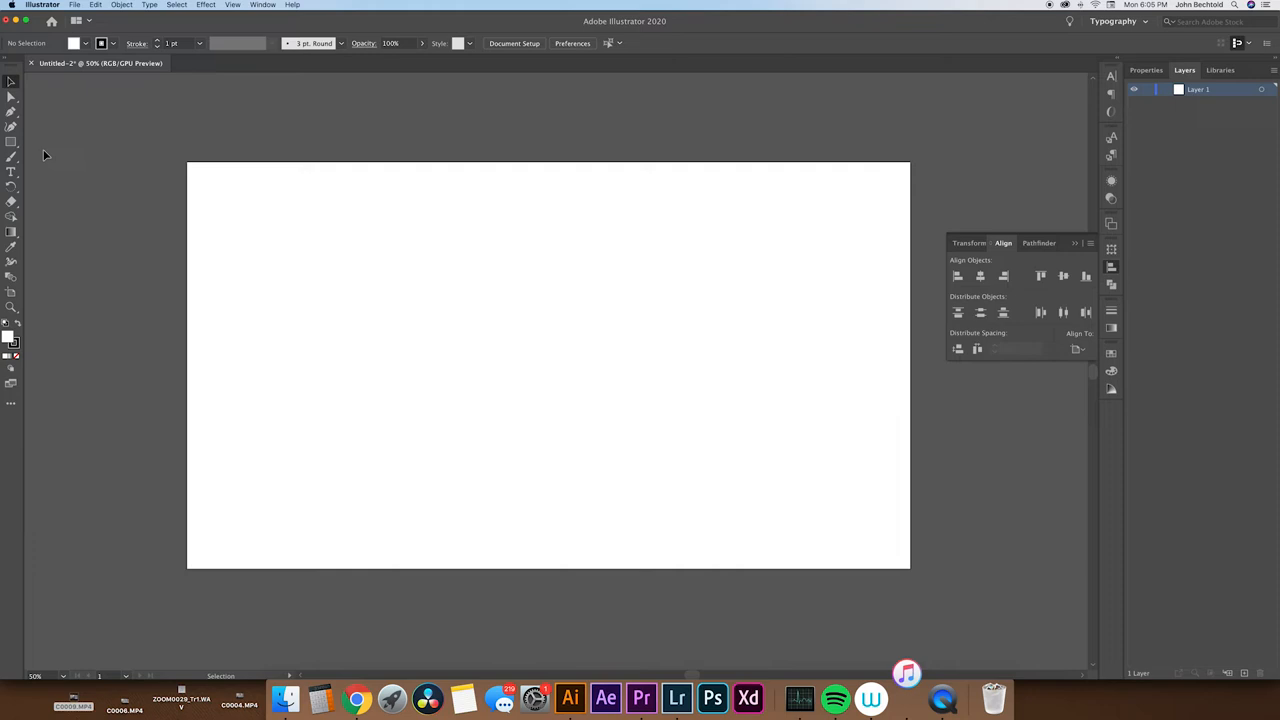
Step: Draw a large orange rectangle and a 100 px orange square beside it
drag(276, 200, 544, 380)
text(100)
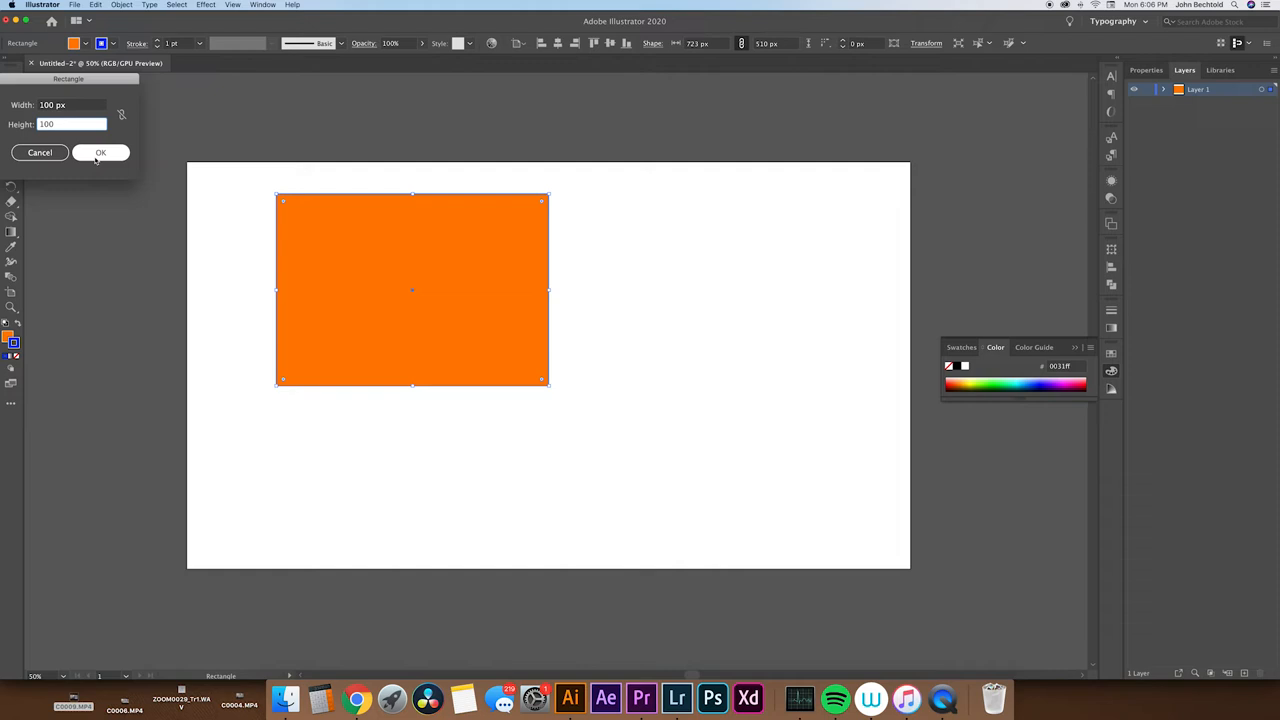
click(100, 152)
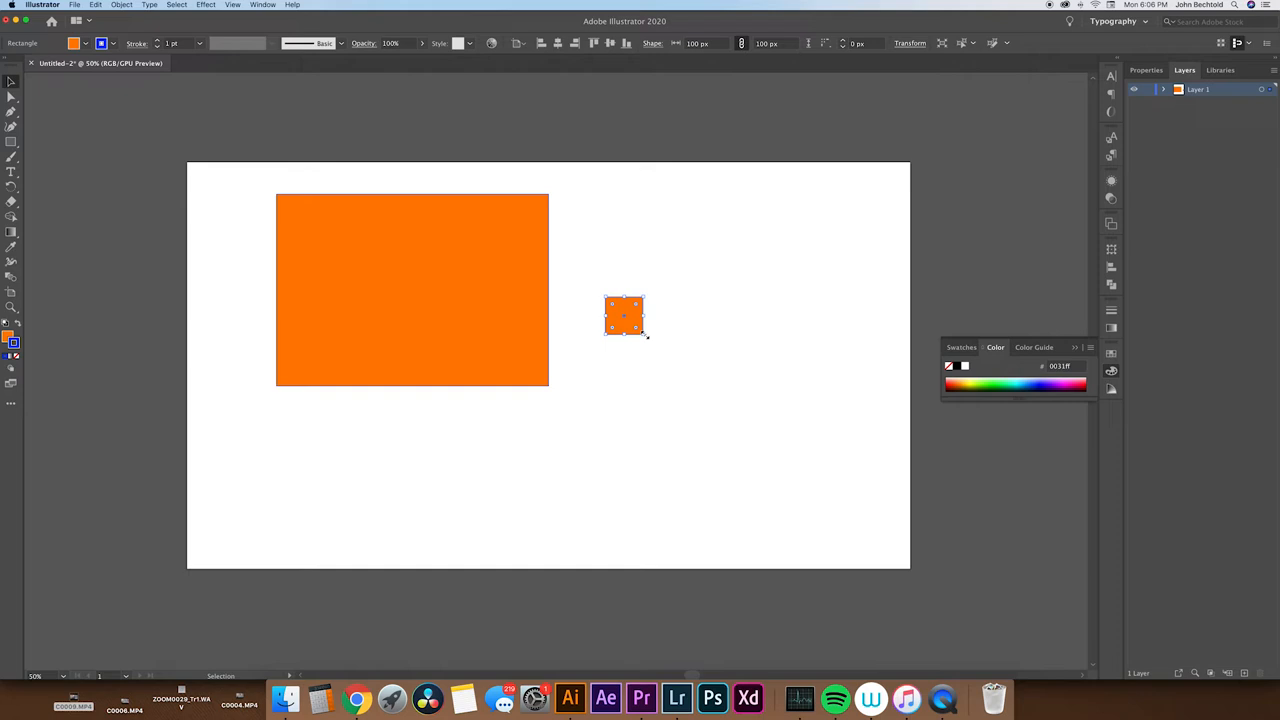
Step: Enlarge the small orange square to about the rectangle's height
drag(640, 328, 772, 460)
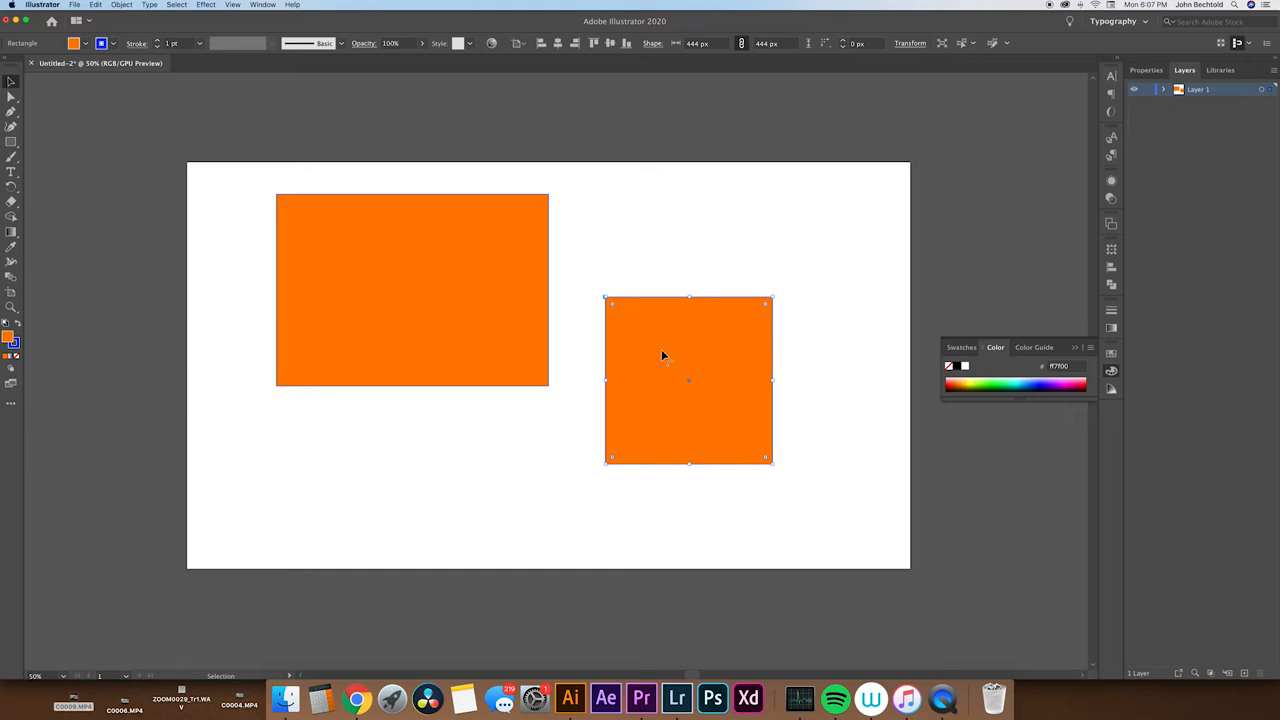
mouse_move(768, 308)
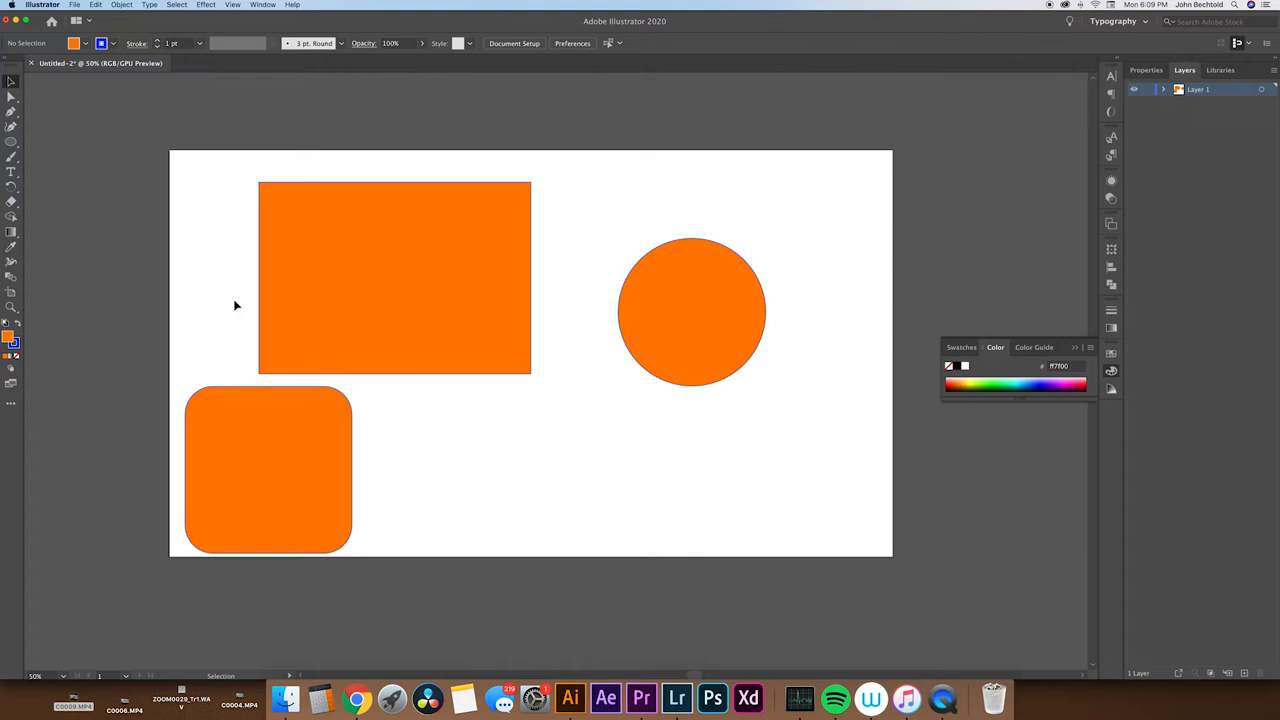
Step: Select the large orange rectangle and bring up its full stroke options
click(394, 278)
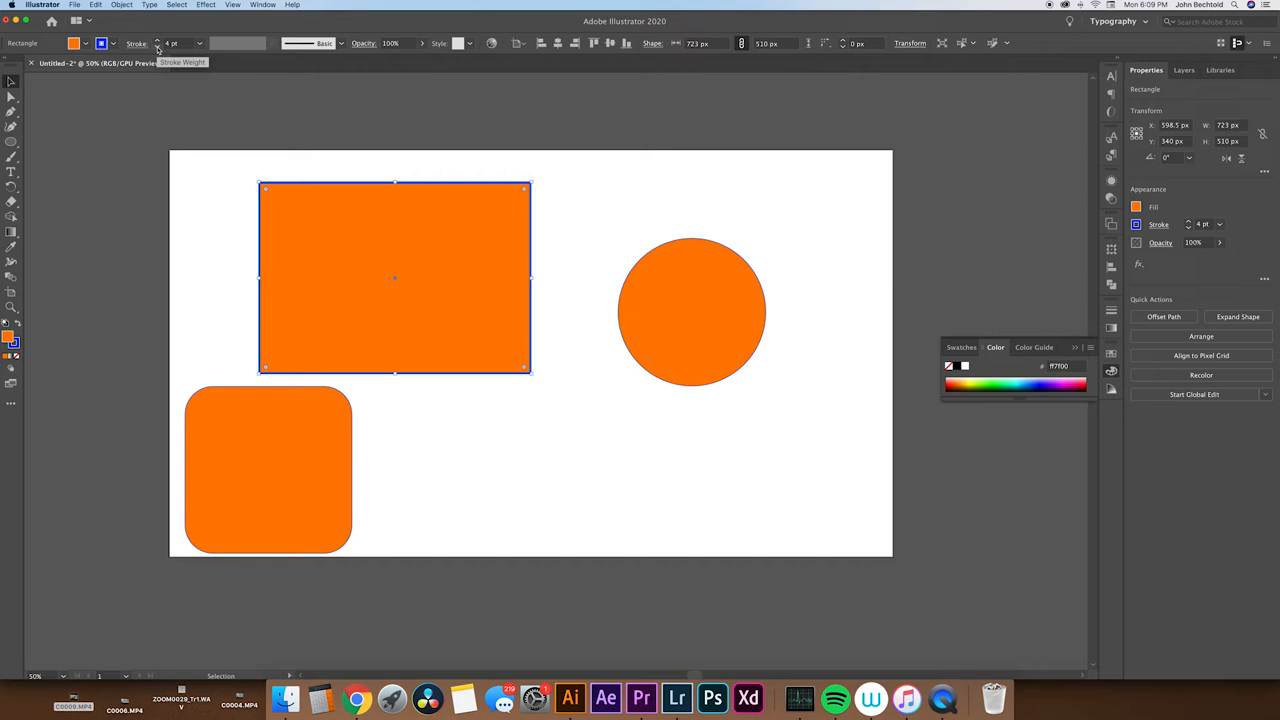
click(156, 40)
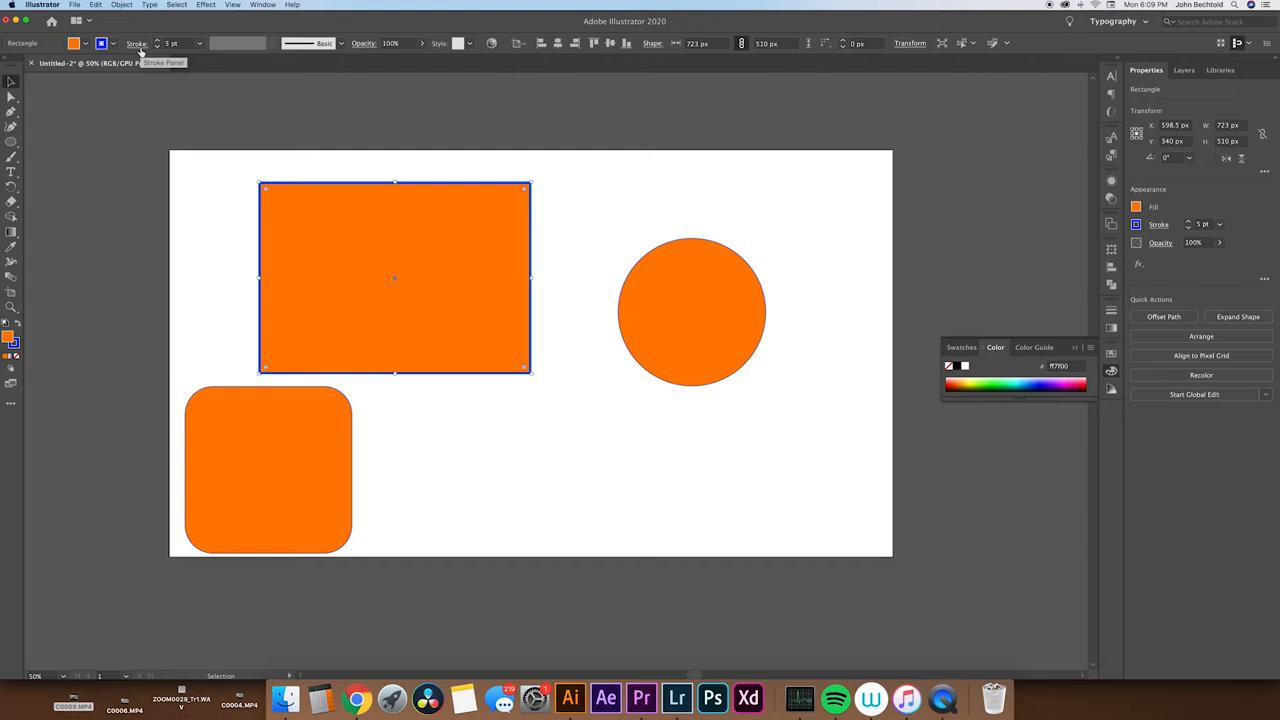
click(136, 44)
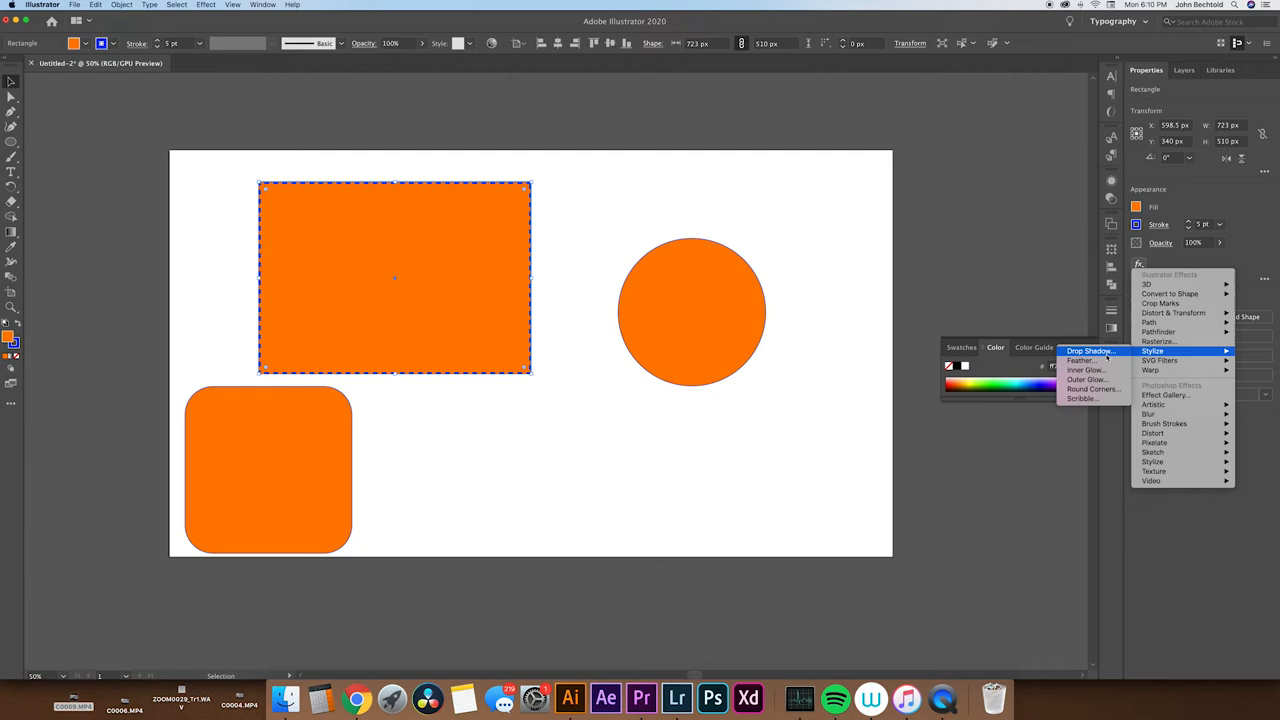
mouse_move(1156, 322)
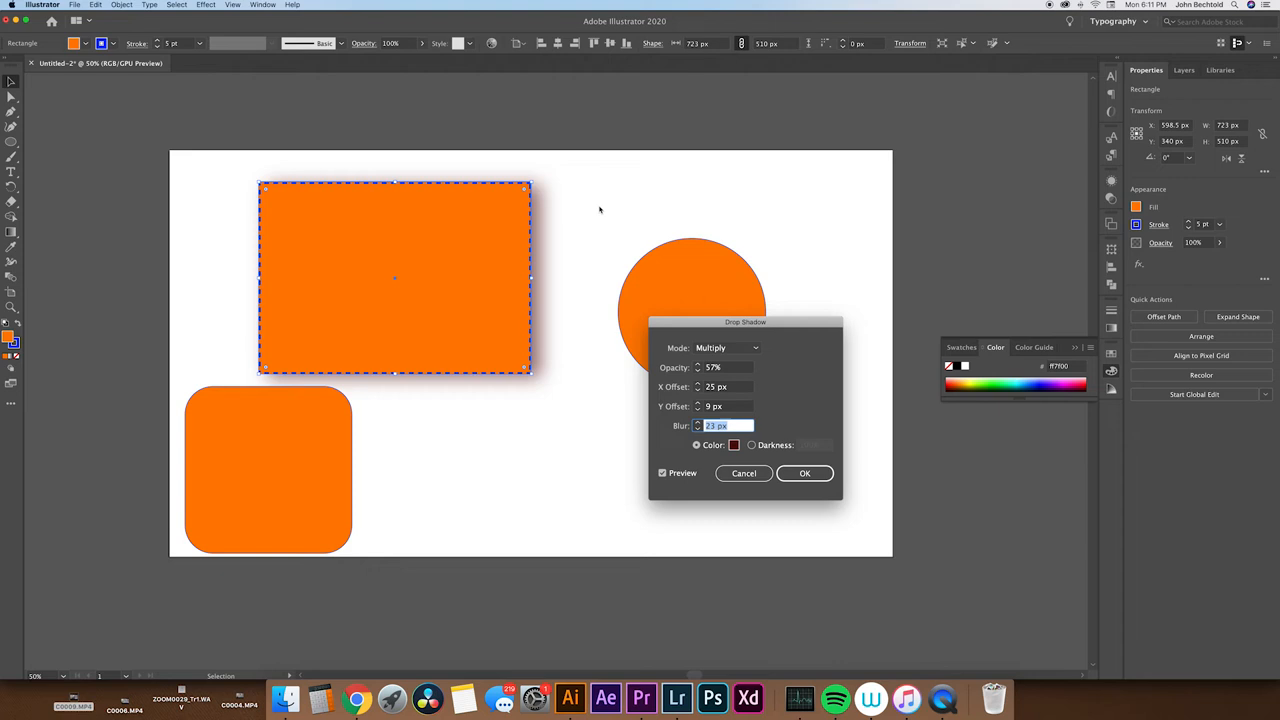
Step: Apply a soft drop shadow to the dashed orange rectangle
click(744, 472)
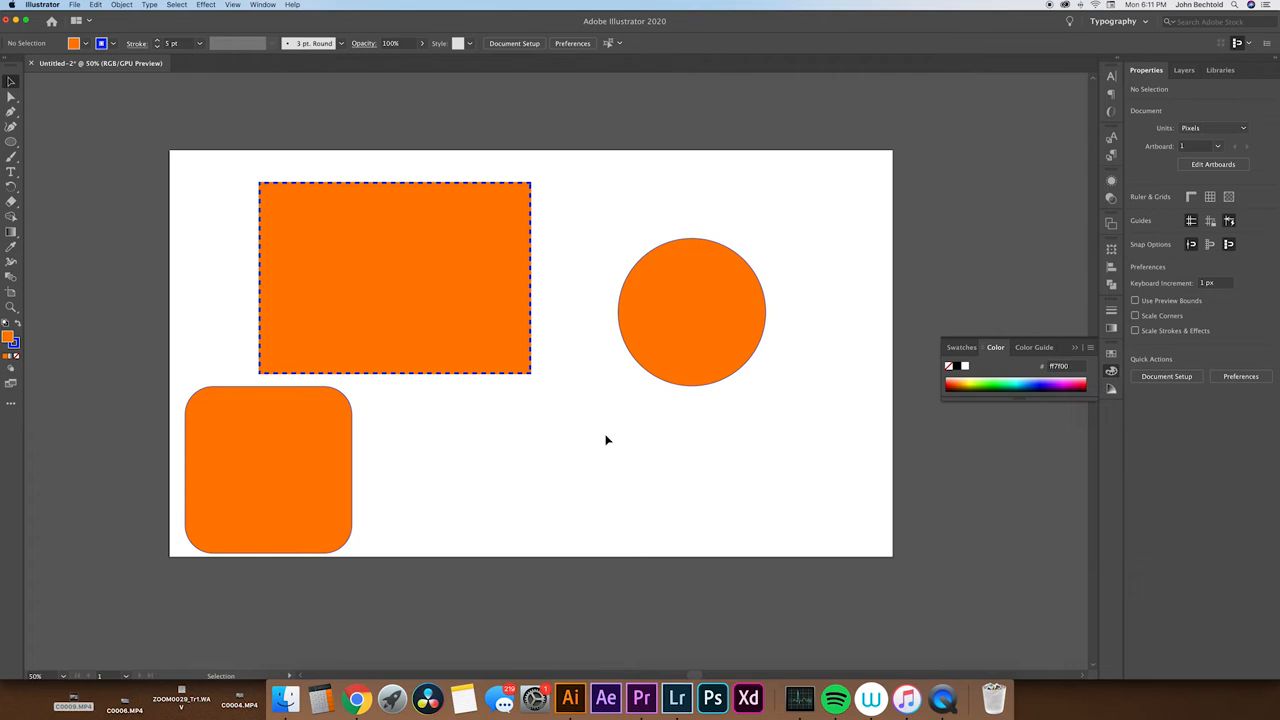
Step: Clear the selection and move the lower circle into place beside the new star
click(12, 140)
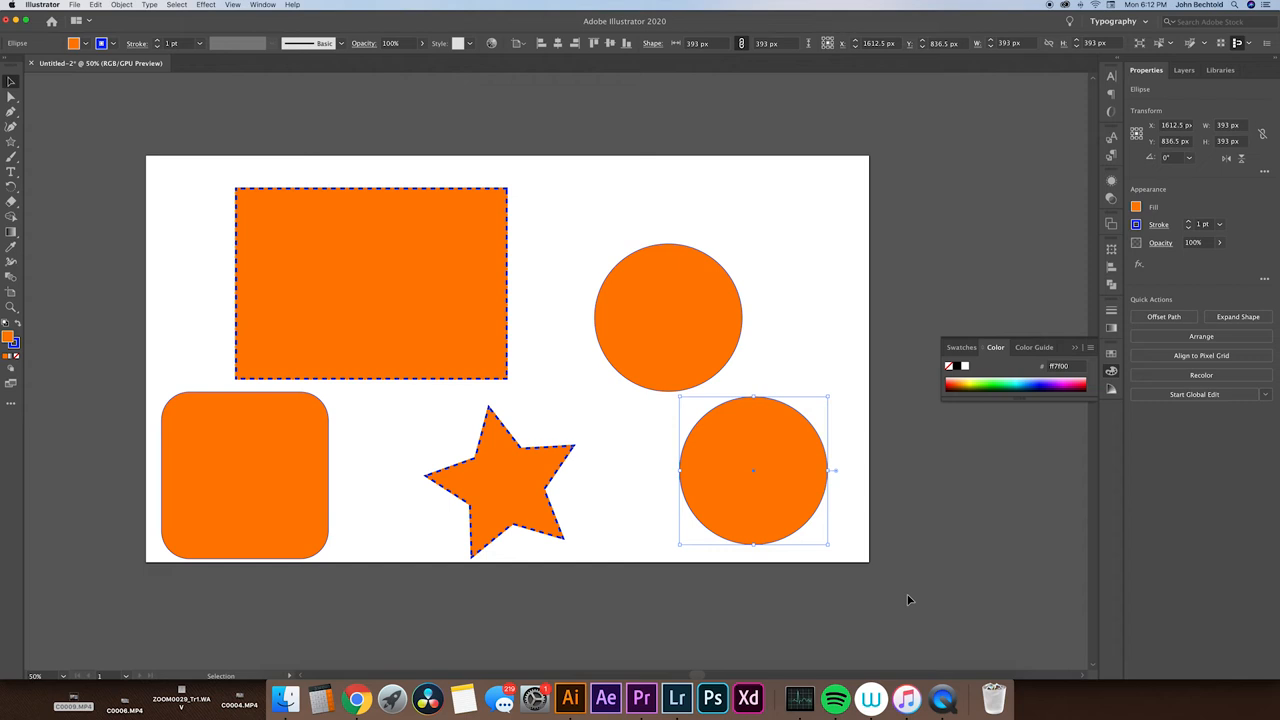
drag(752, 470, 668, 316)
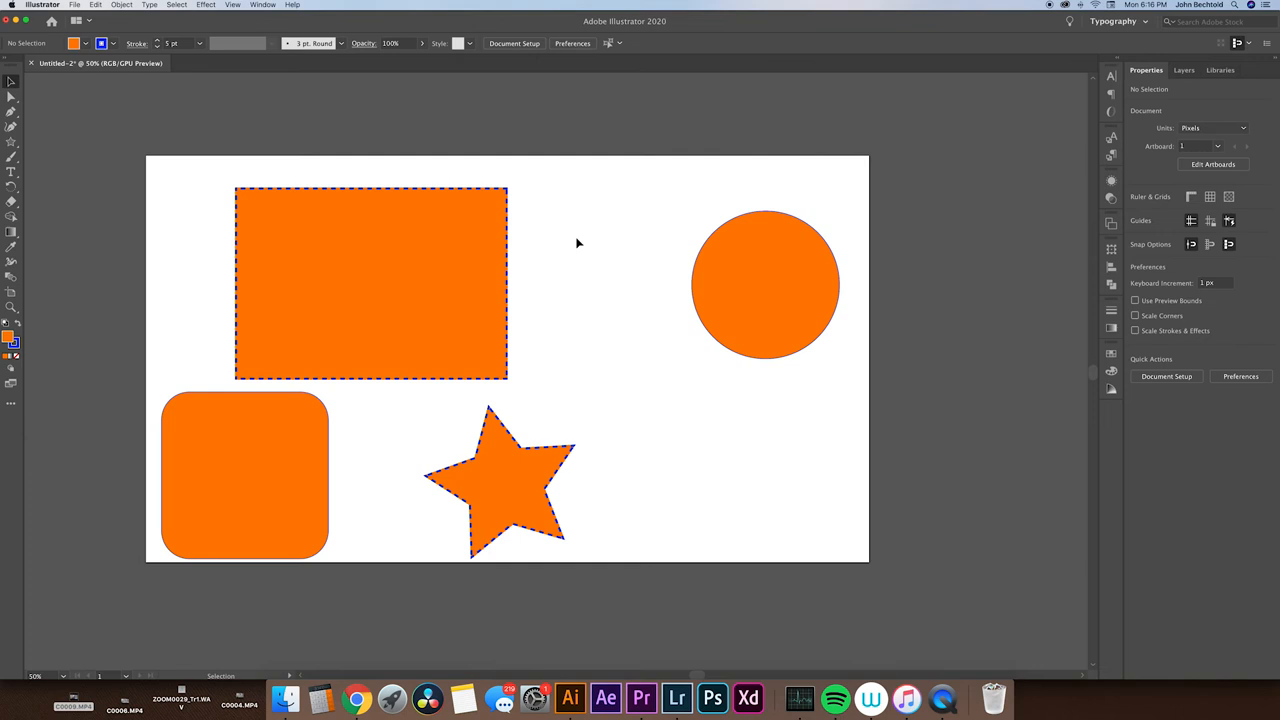
mouse_move(12, 158)
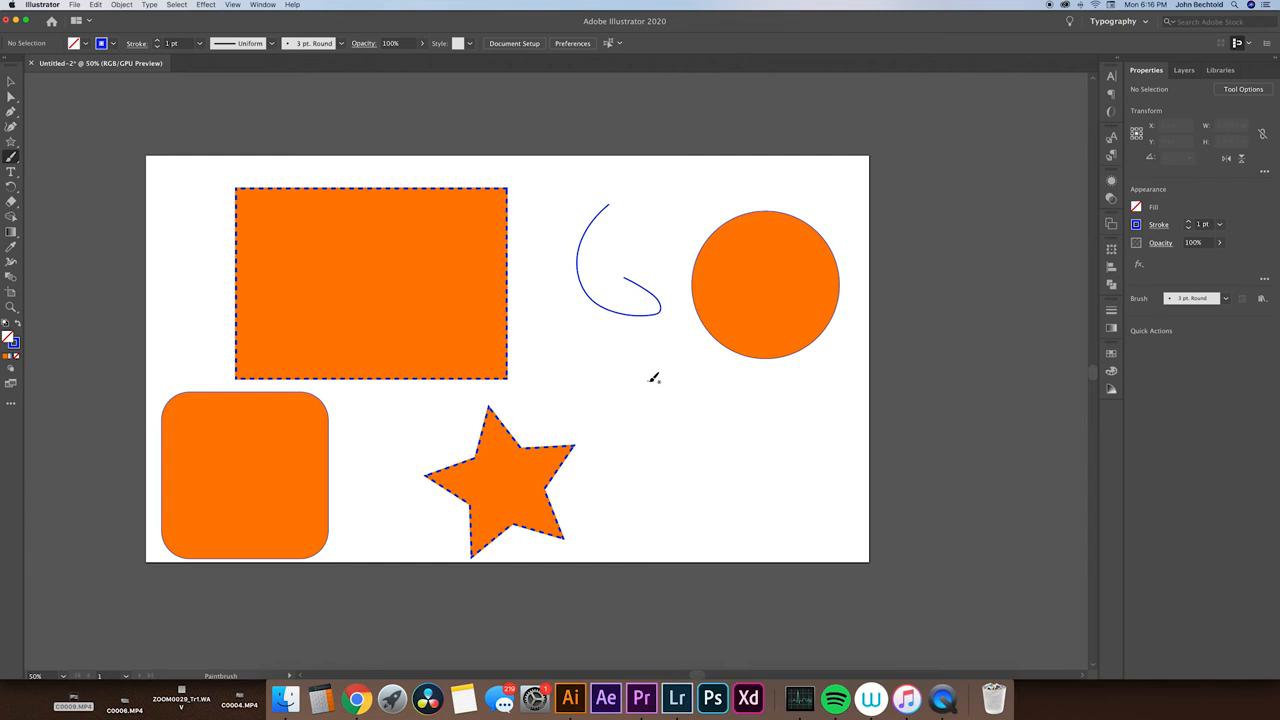
Step: Paint a freehand blue brush stroke below the first one near the circle
drag(650, 400, 670, 544)
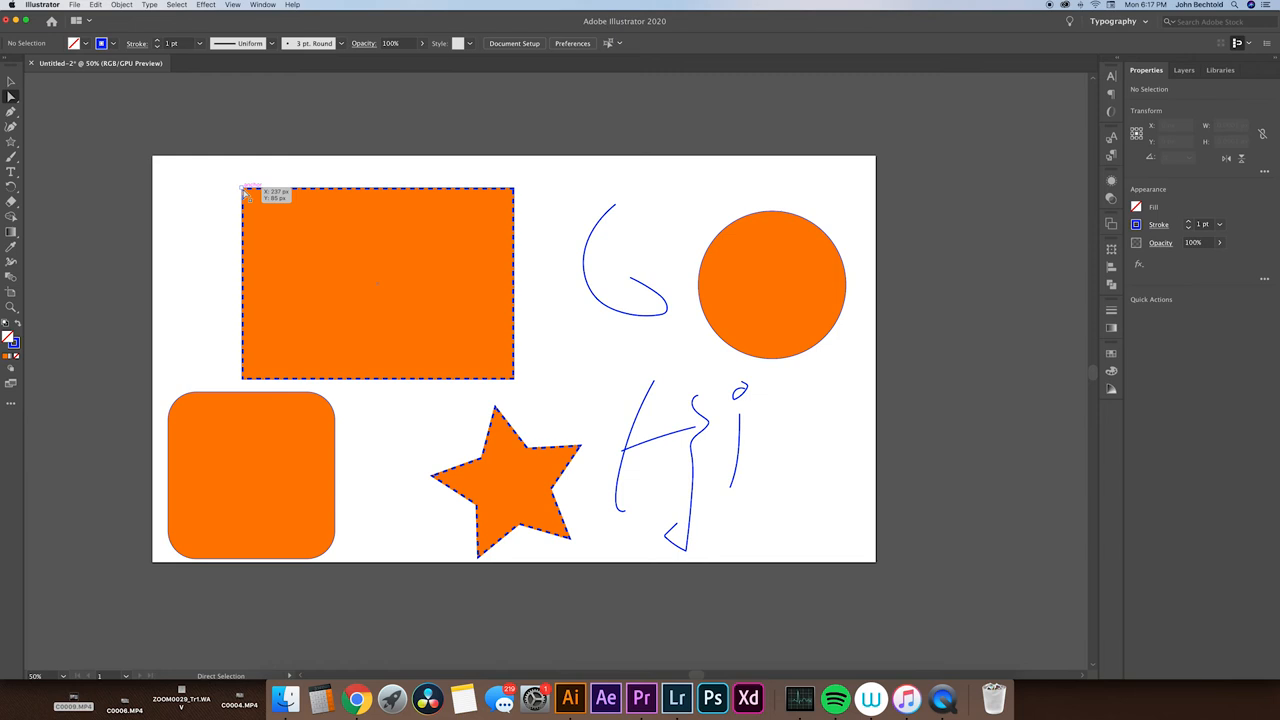
Step: Pull a rectangle corner so it becomes a slanted quadrilateral
drag(244, 190, 316, 114)
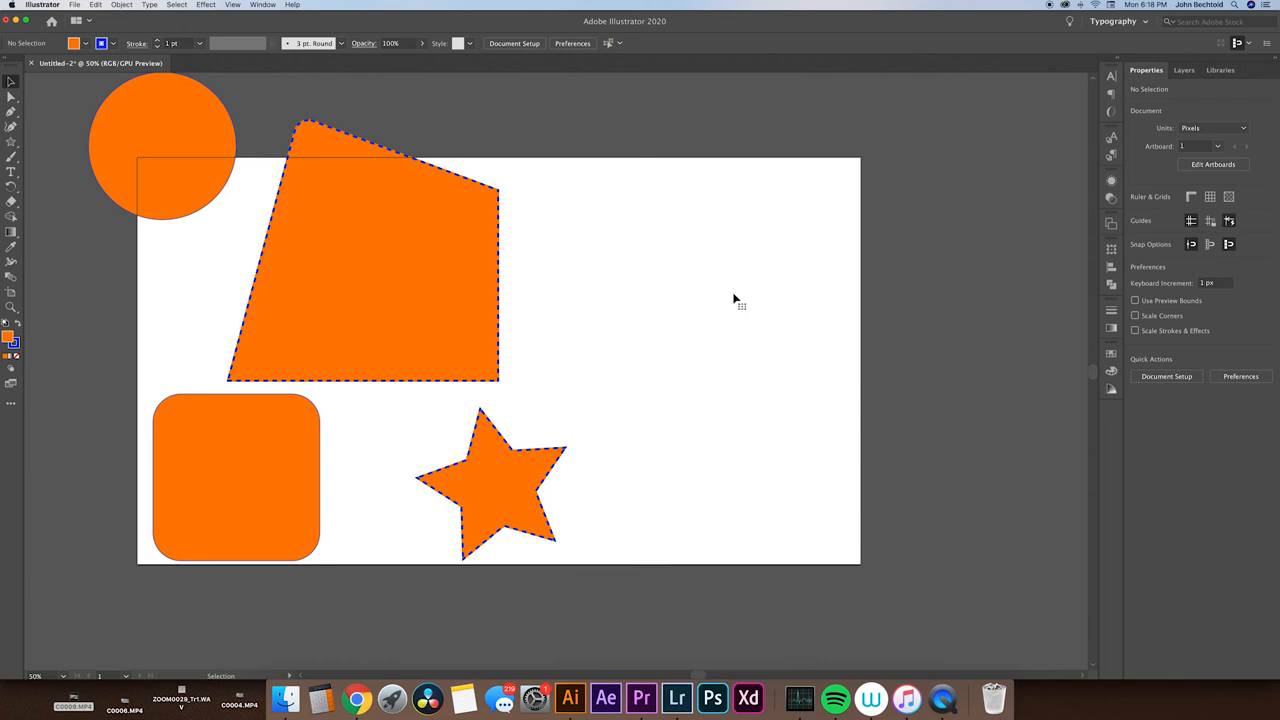
mouse_move(570, 222)
text(jygtcutrx)
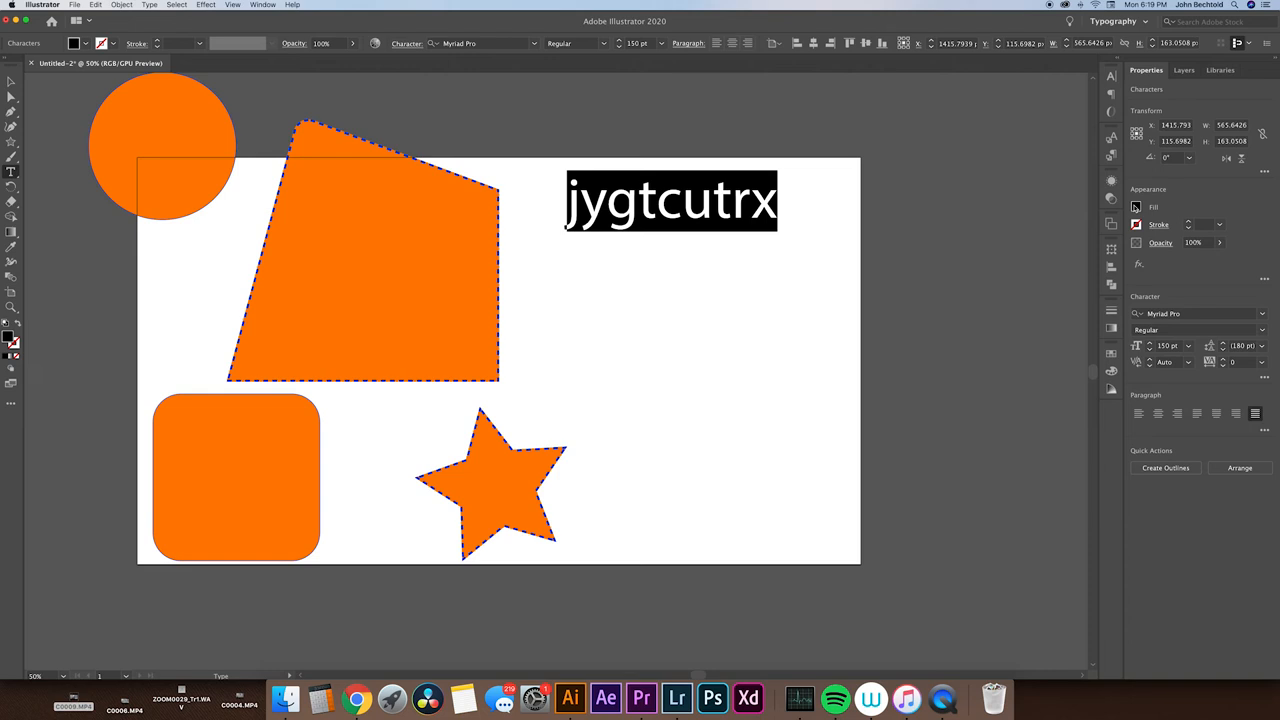
Step: Set the new text to Helvetica Bold, add the second line 'jytcku', and ready the Vertical Type tool
click(1260, 312)
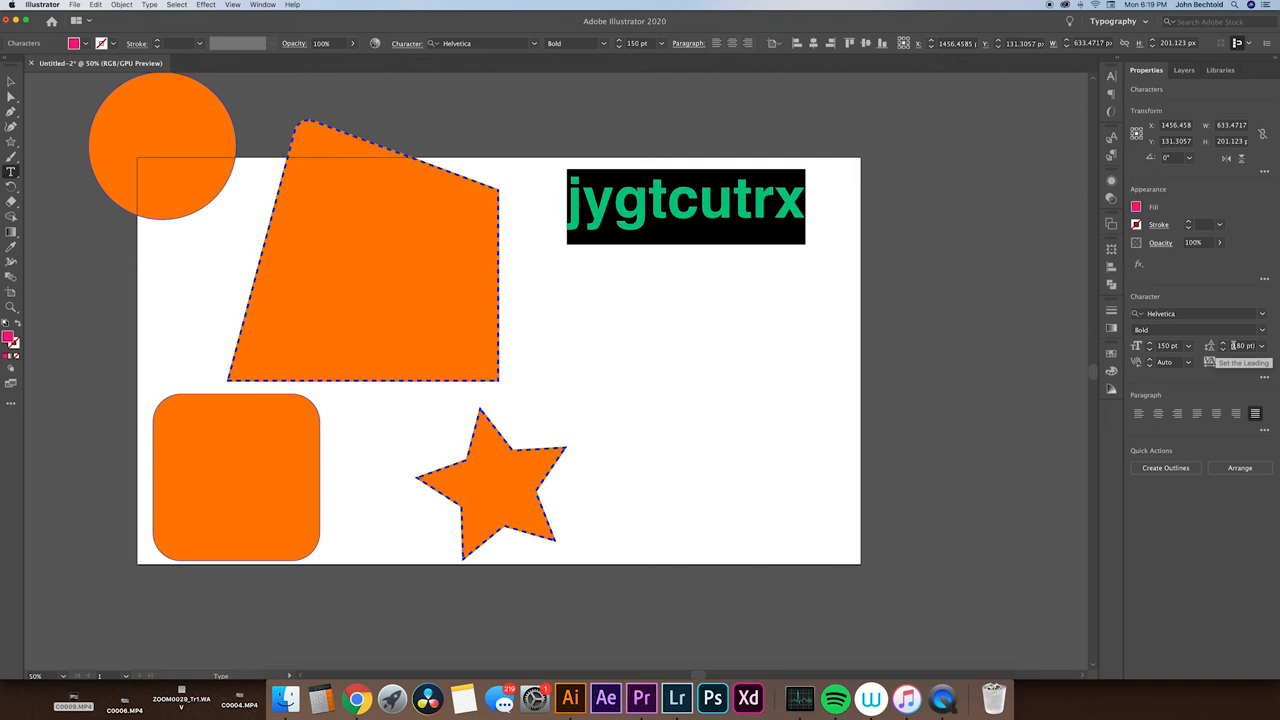
text(jytcku)
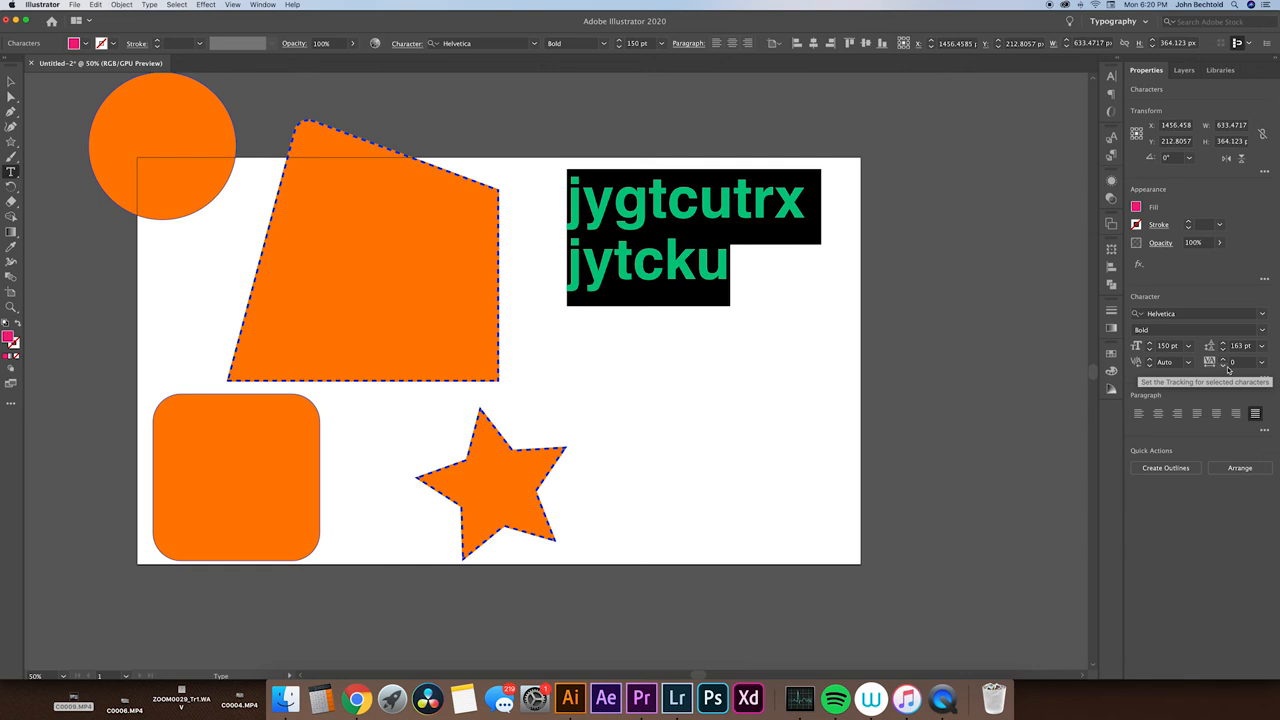
click(12, 172)
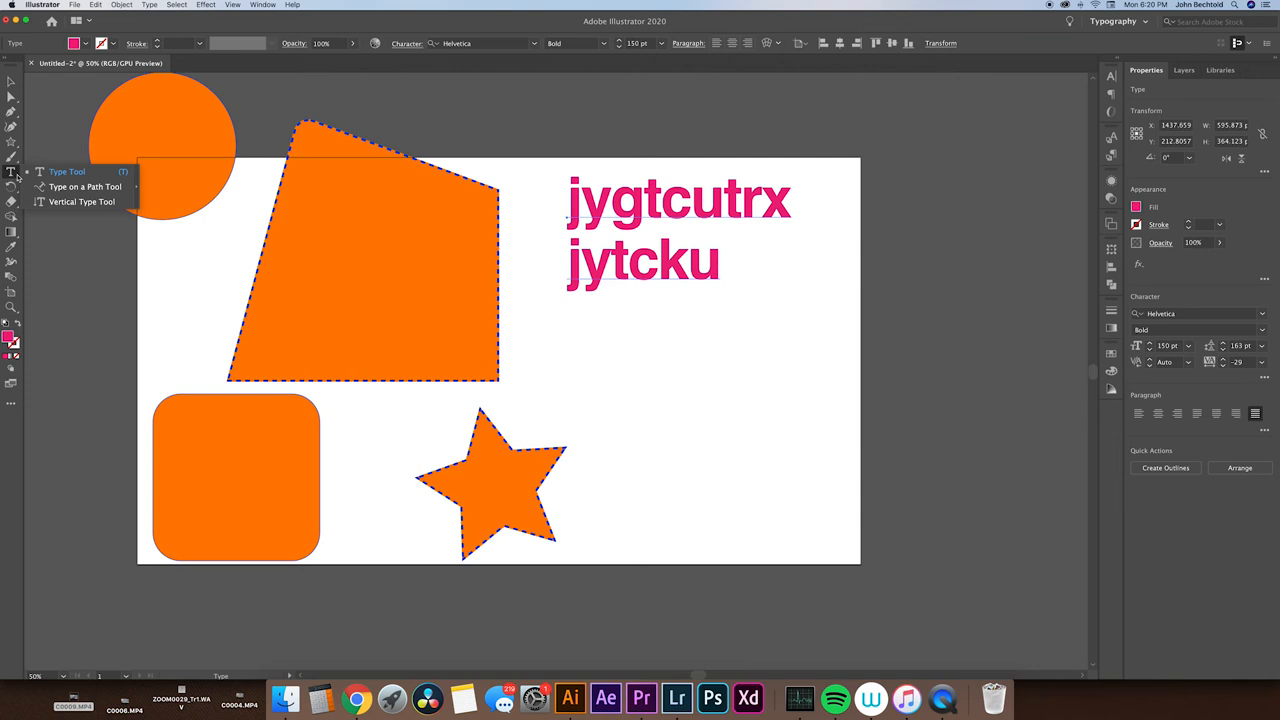
click(80, 200)
text(mkghjv)
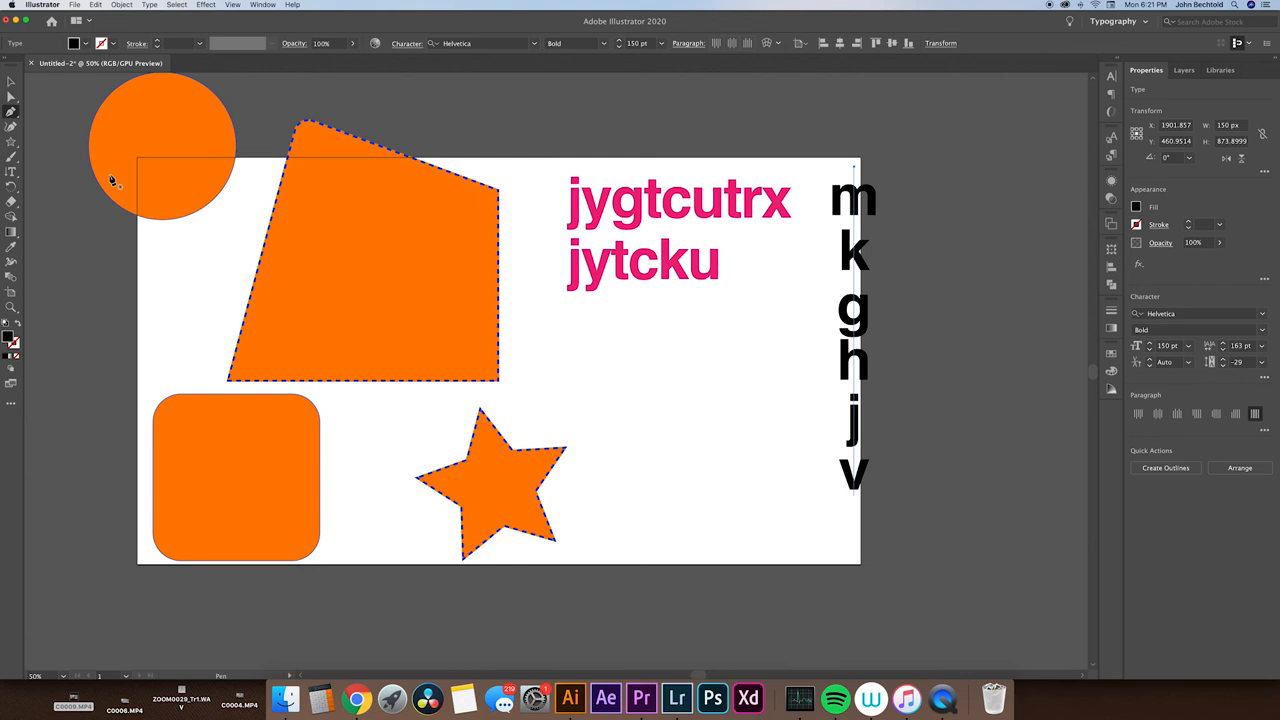
Step: Deselect the finished column of black vertical letters
click(12, 84)
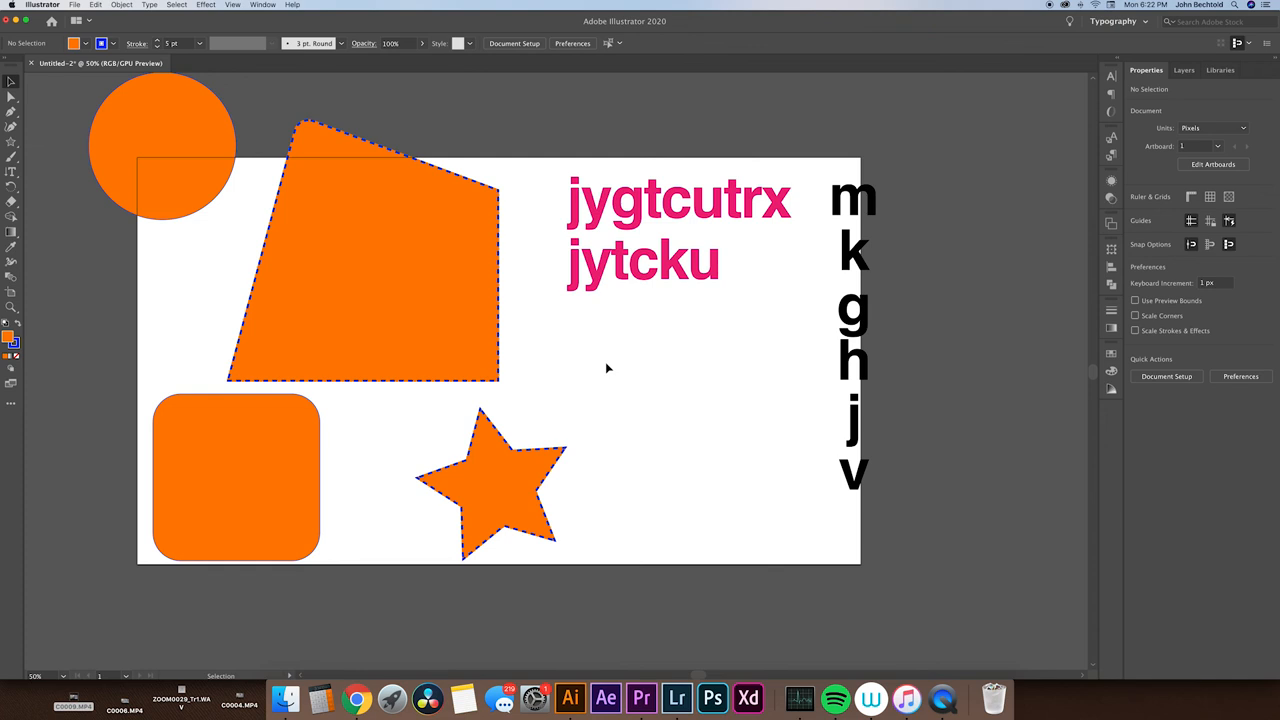
mouse_move(720, 404)
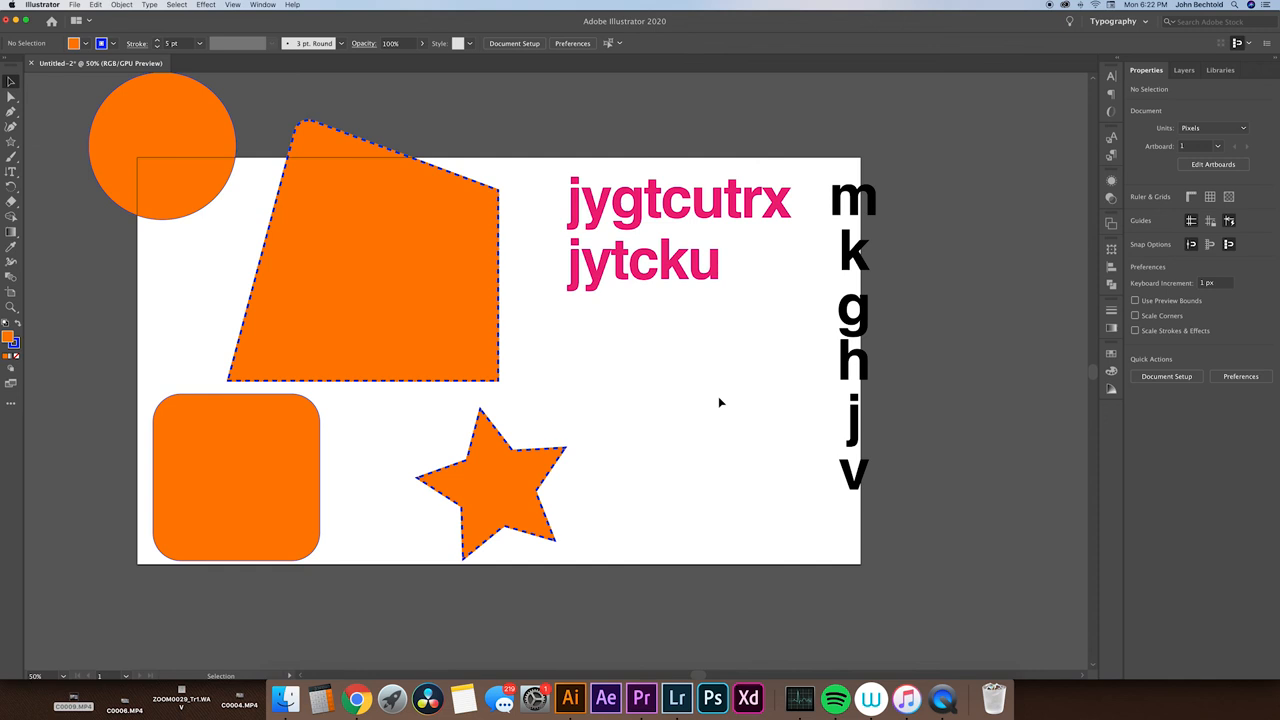
Step: Draw a thin pen path segment between the star and the vertical letters
drag(570, 392, 690, 336)
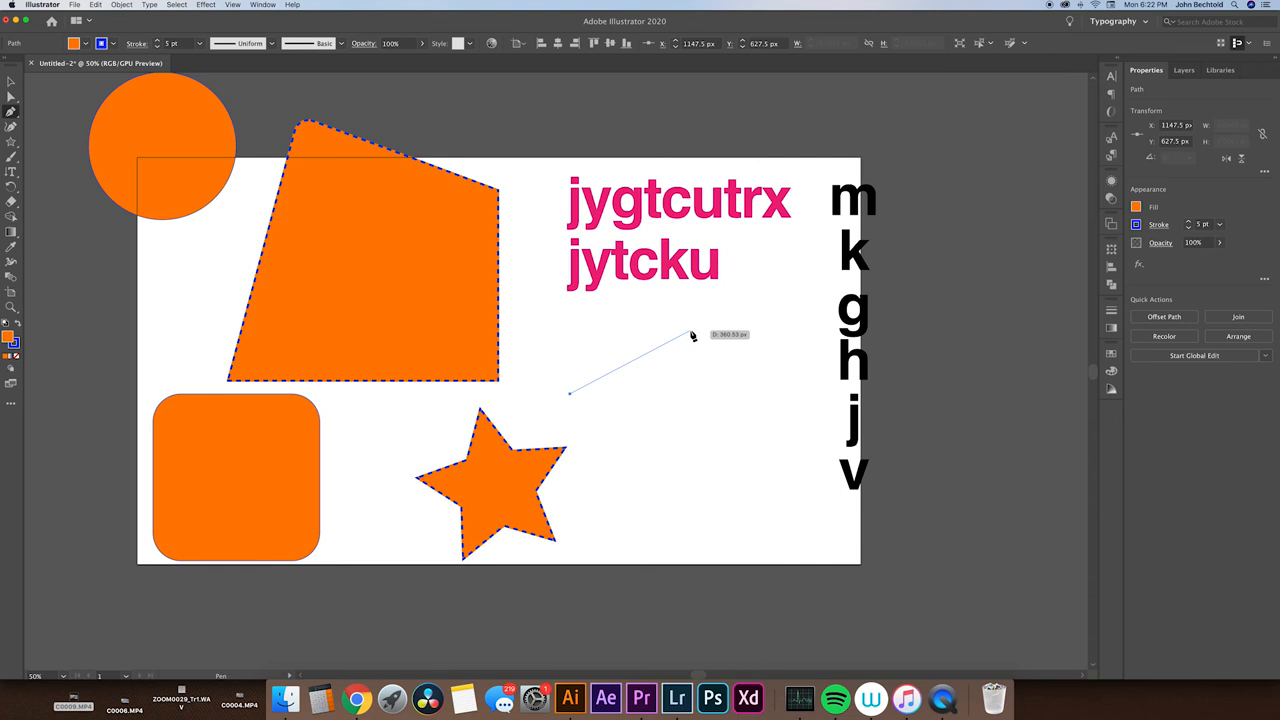